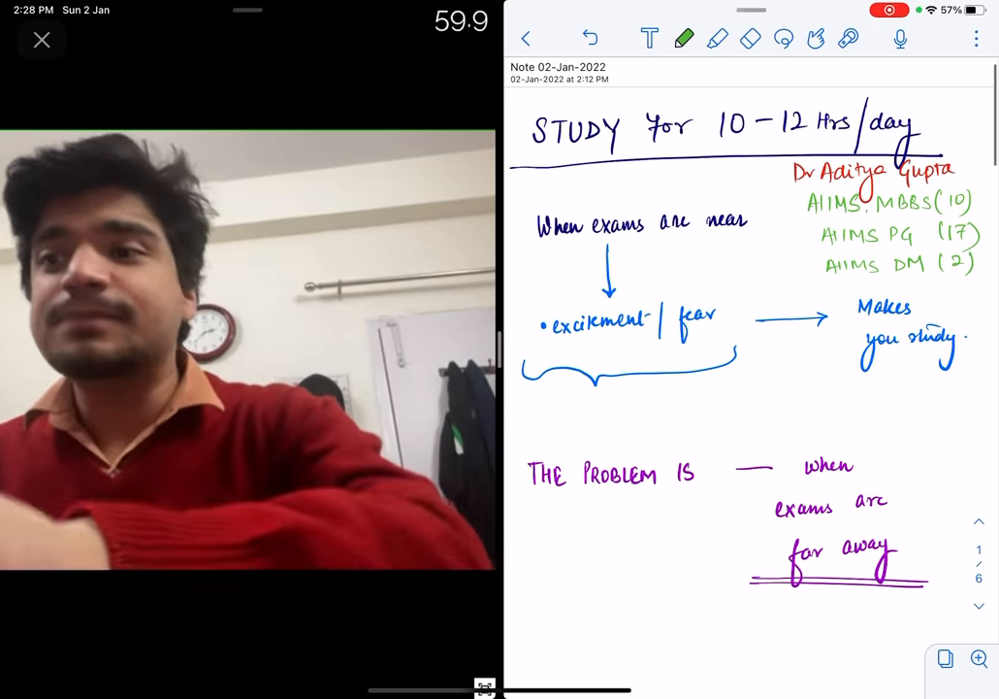
pyautogui.scroll(-3)
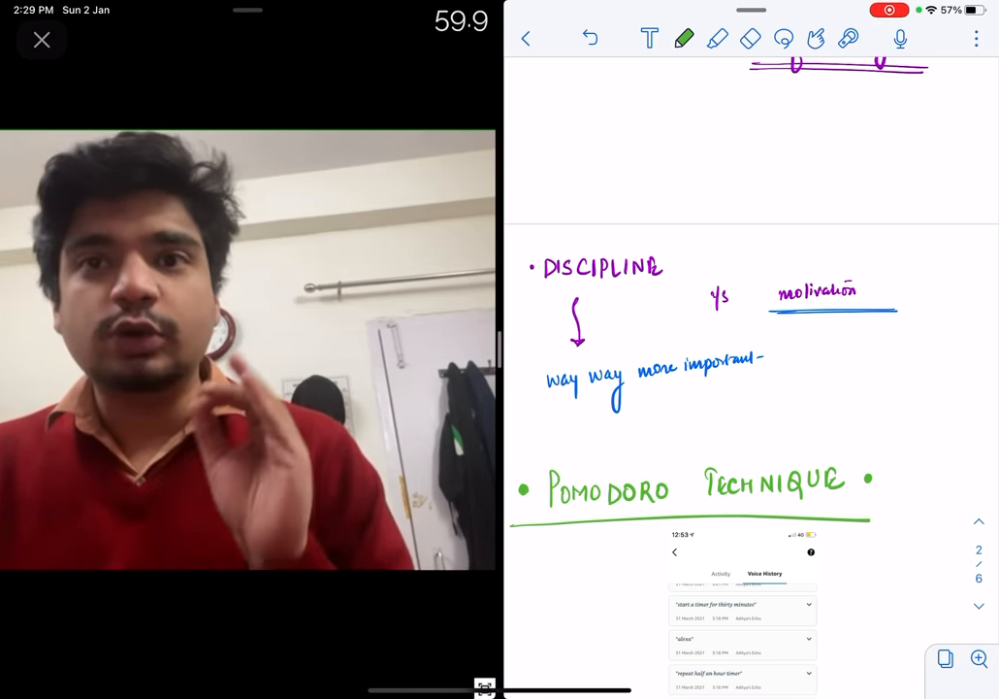
pyautogui.scroll(-3)
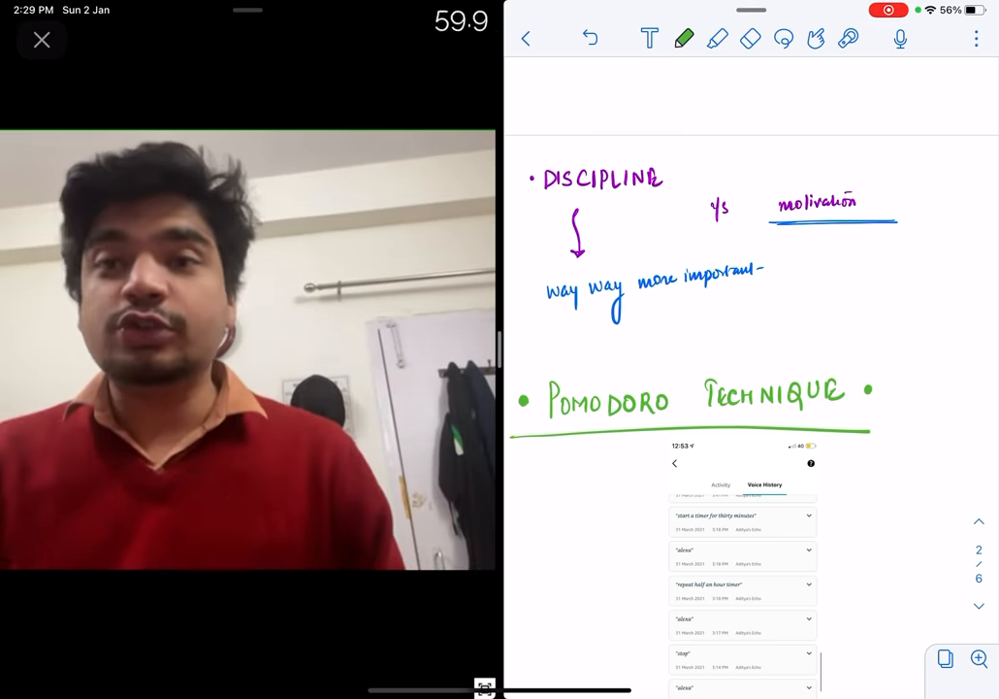
pyautogui.scroll(-3)
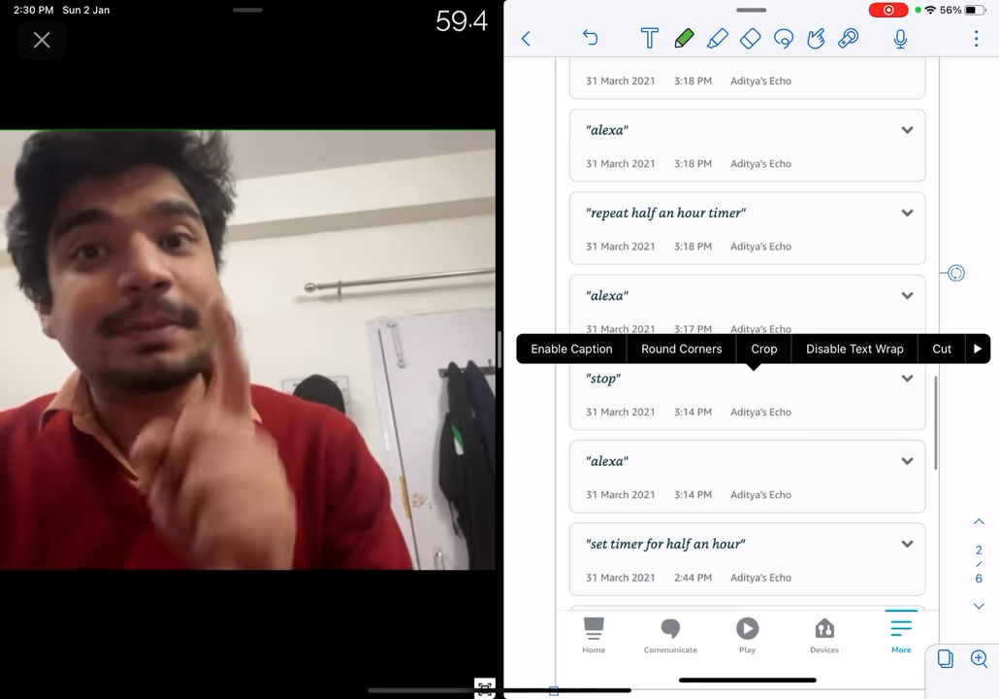
pyautogui.scroll(-3)
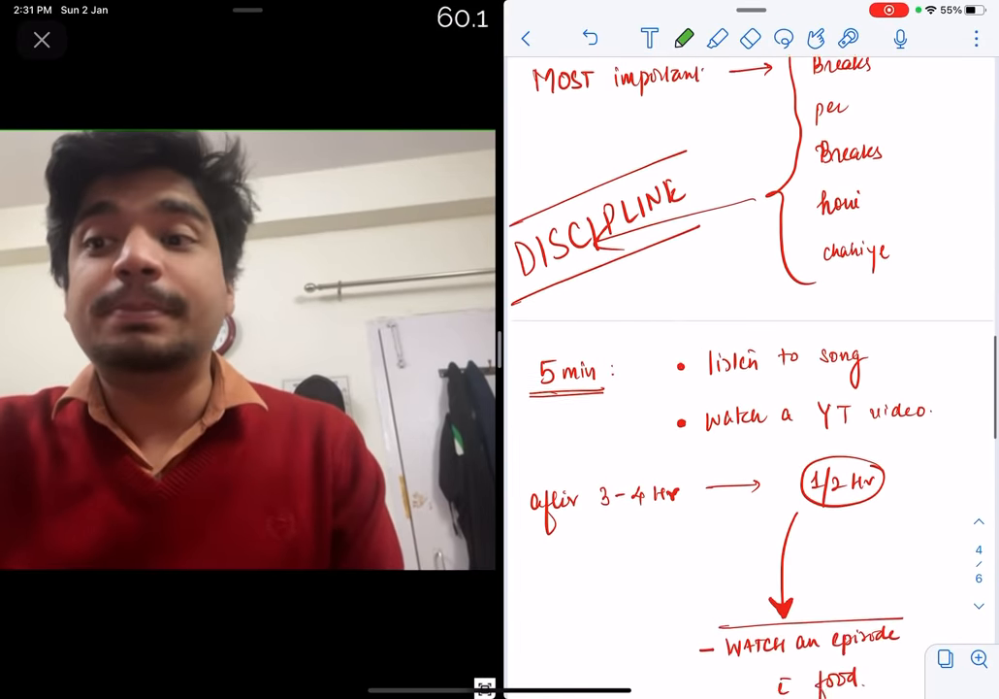
pyautogui.scroll(-3)
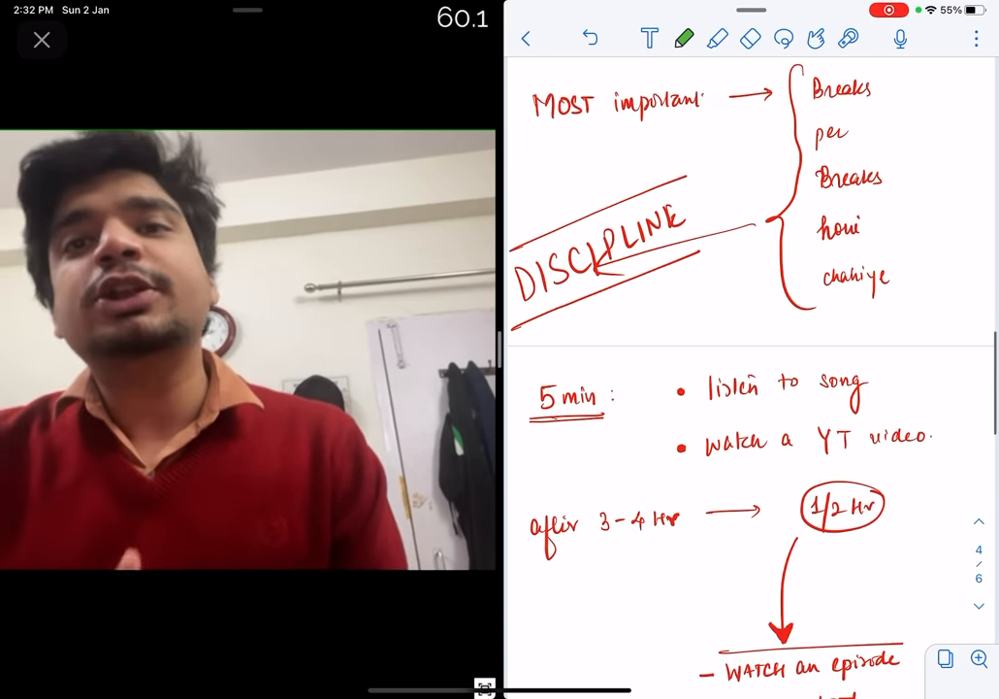
pyautogui.scroll(-3)
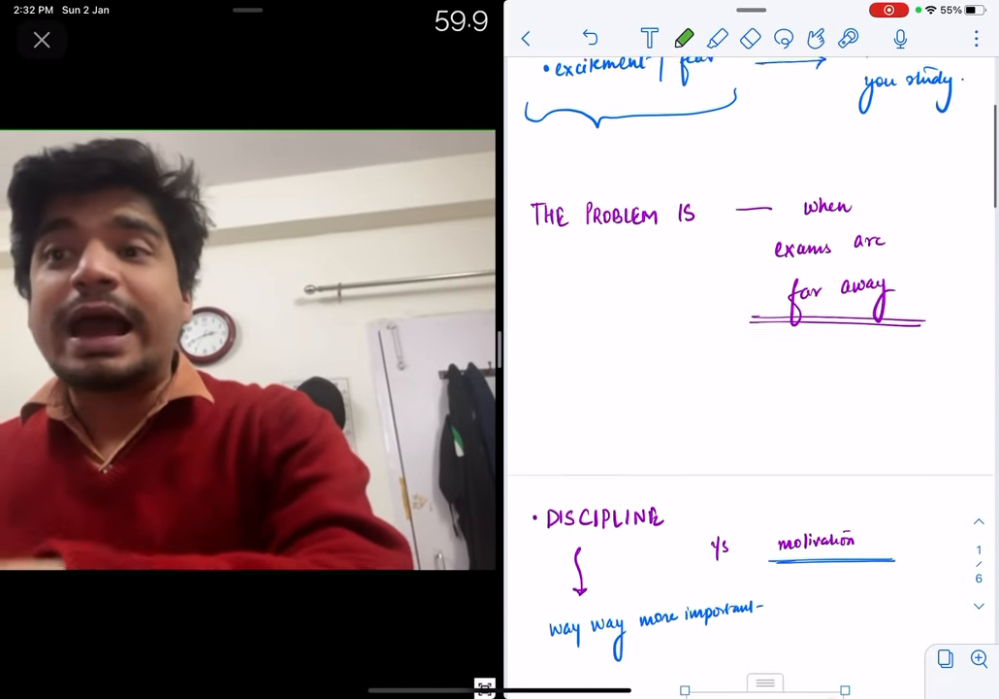
pyautogui.scroll(-3)
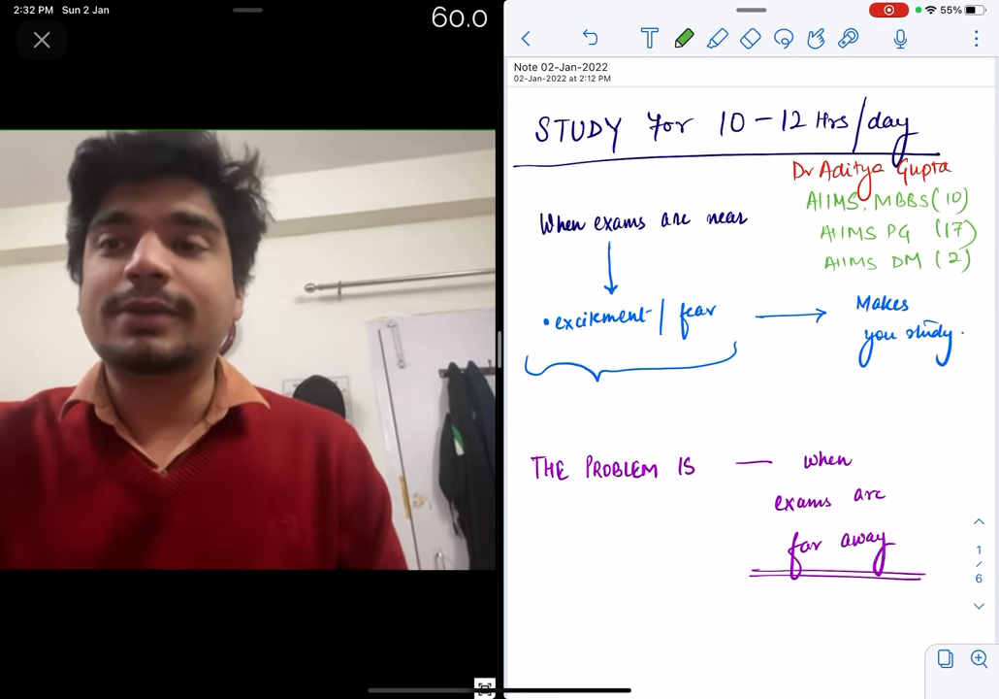
pyautogui.scroll(-3)
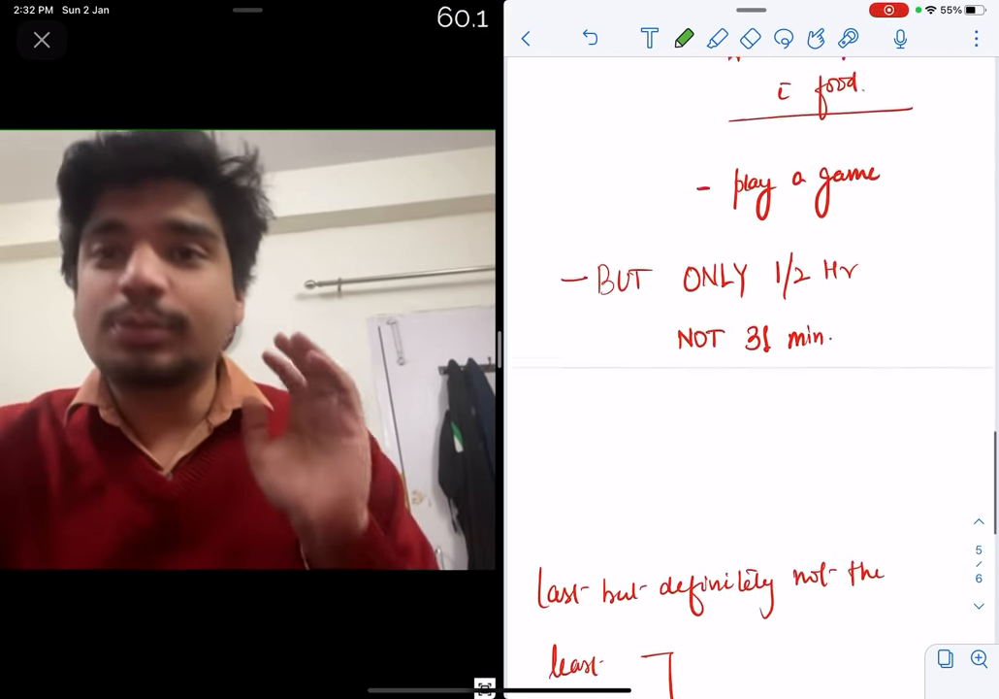